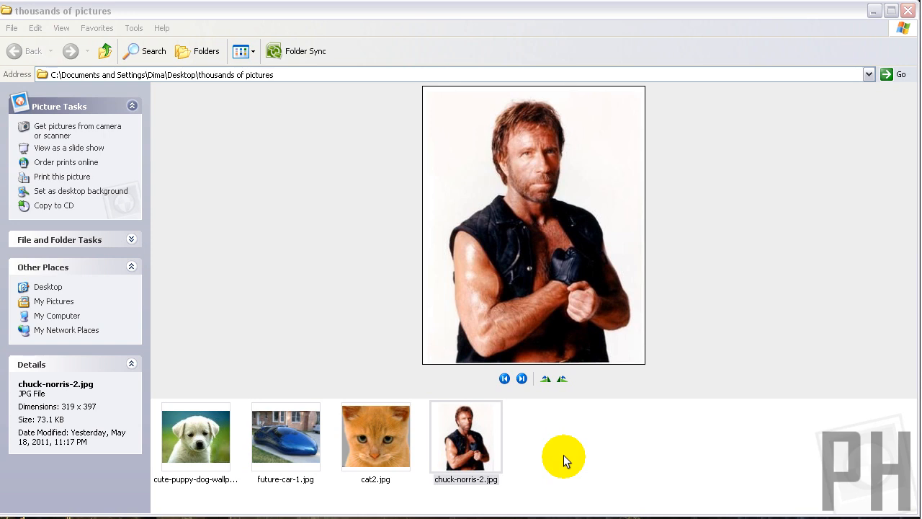
pyautogui.moveTo(435, 454)
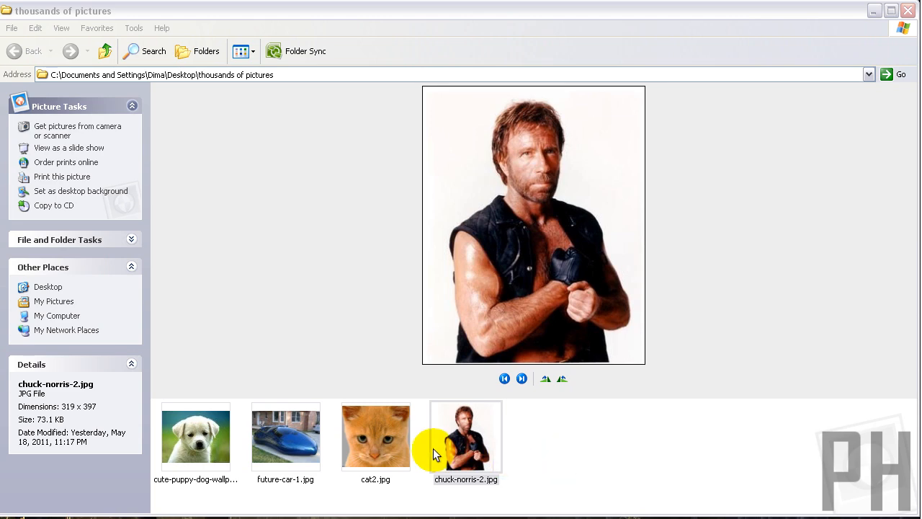
# - Remove chuck-norris-2.jpg from the folder, then select and preview cat2.jpg
pyautogui.click(522, 439)
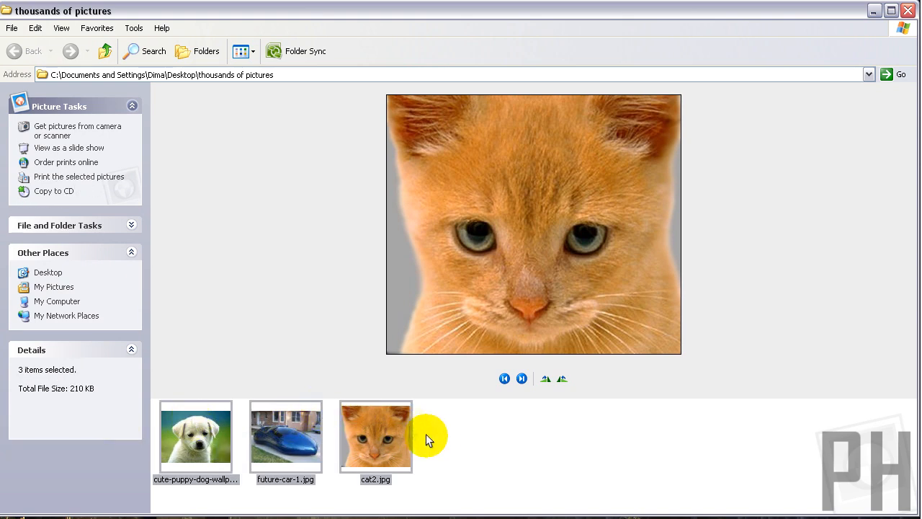
pyautogui.click(546, 346)
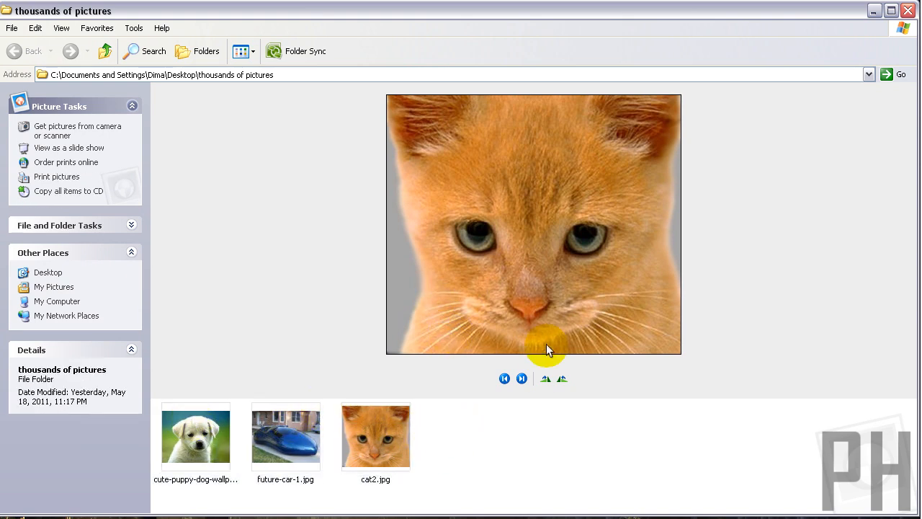
pyautogui.moveTo(432, 454)
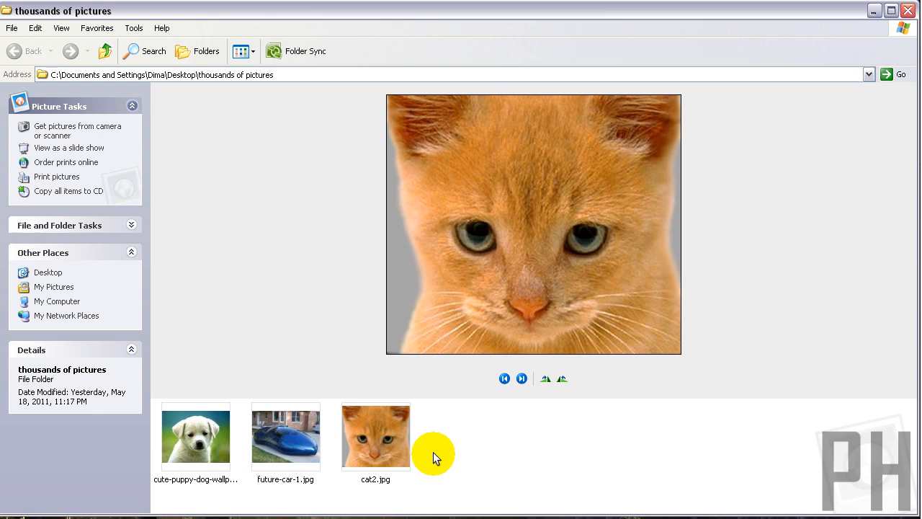
pyautogui.click(375, 436)
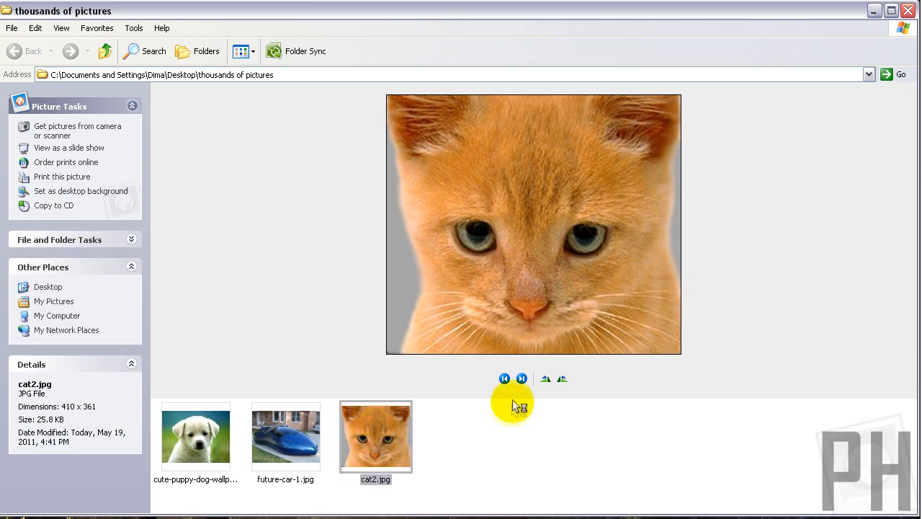
pyautogui.doubleClick(375, 436)
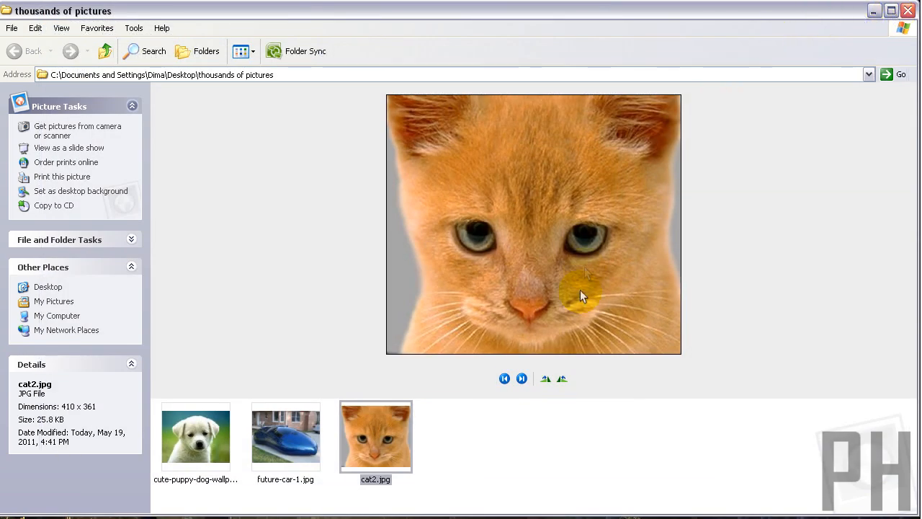
pyautogui.moveTo(494, 379)
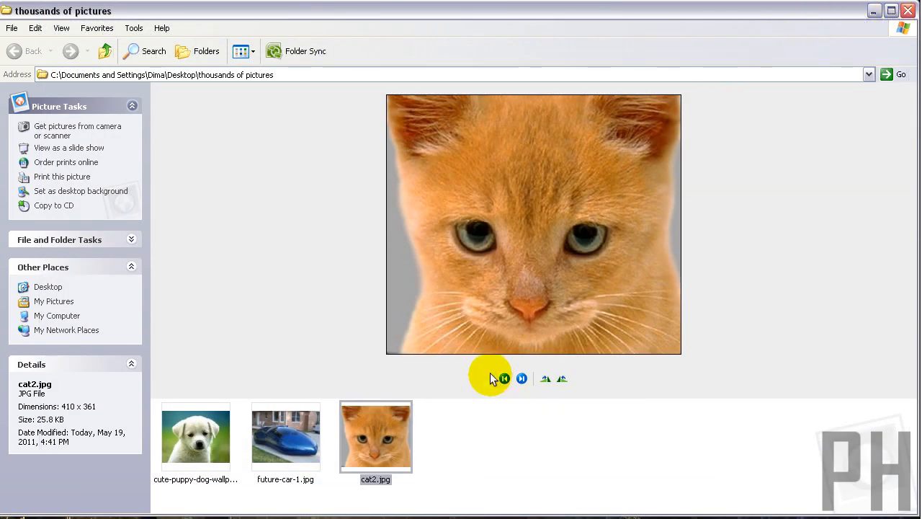
pyautogui.moveTo(371, 446)
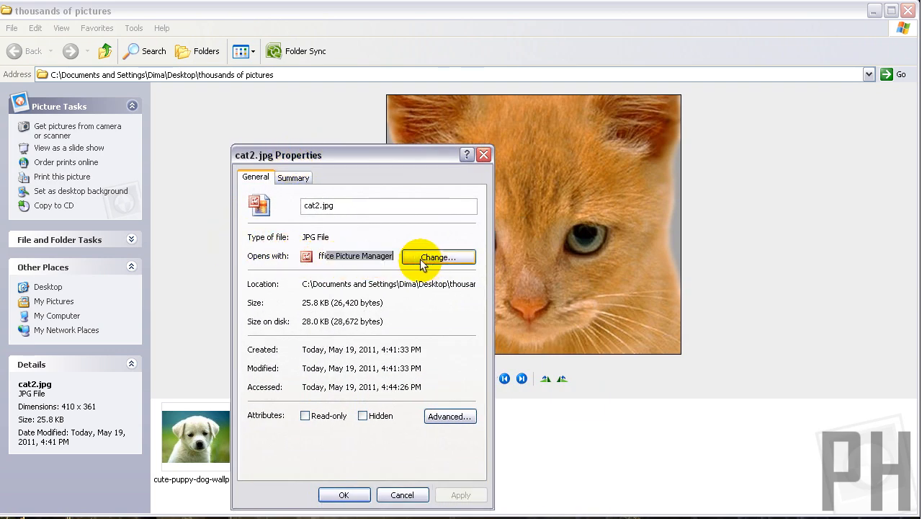
# - Check which program opens cat2.jpg in its Properties dialog
pyautogui.click(438, 257)
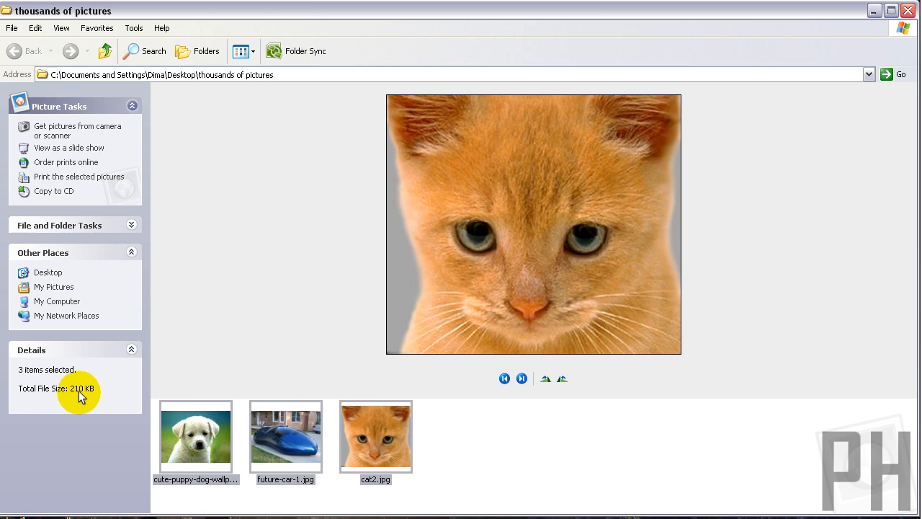
# - Select cute-puppy-dog-wallpapers.jpg to show its 1024 × 768, 150 KB details
pyautogui.click(452, 435)
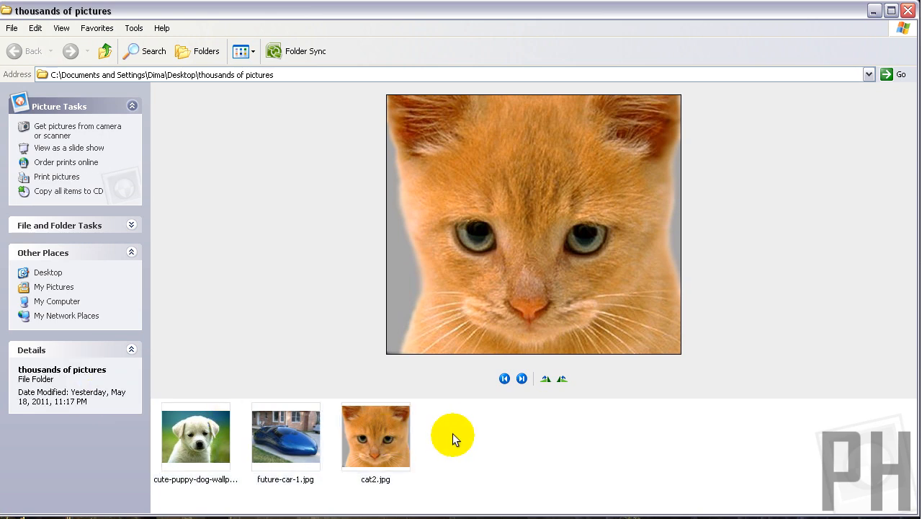
pyautogui.moveTo(450, 441)
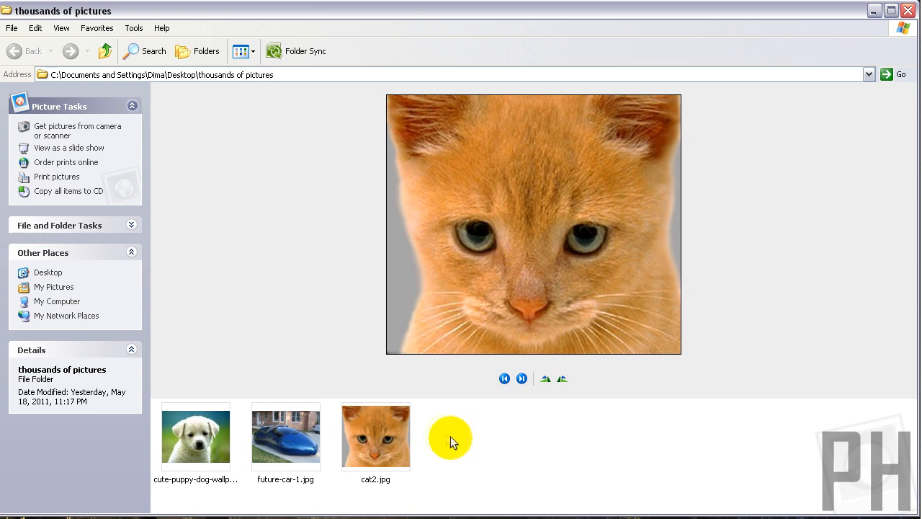
pyautogui.moveTo(469, 434)
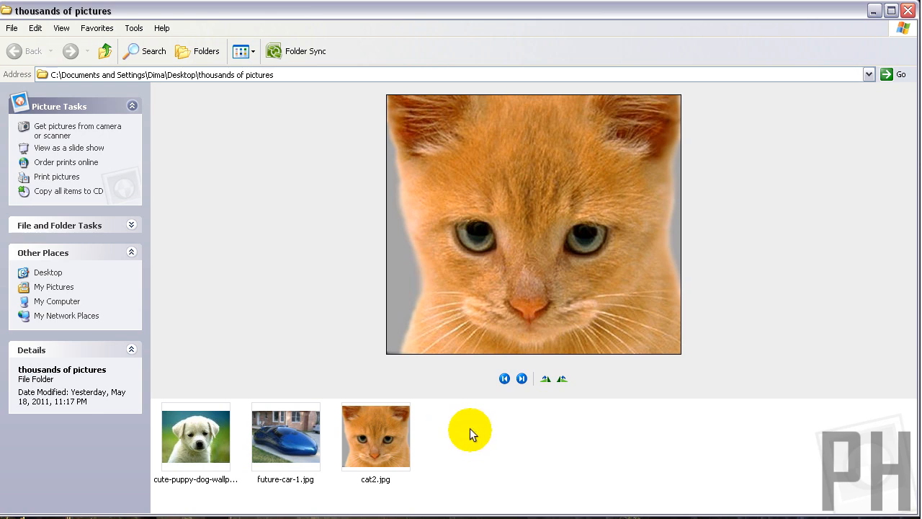
pyautogui.moveTo(488, 445)
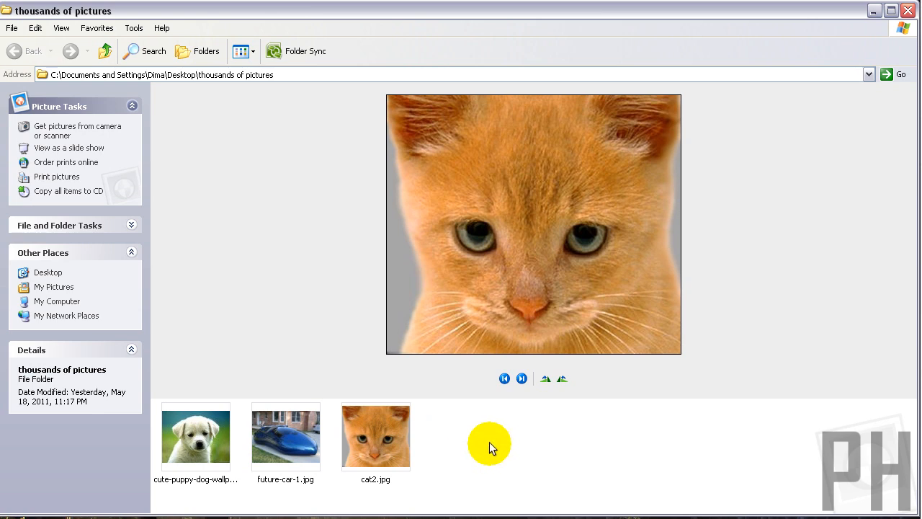
pyautogui.moveTo(257, 416)
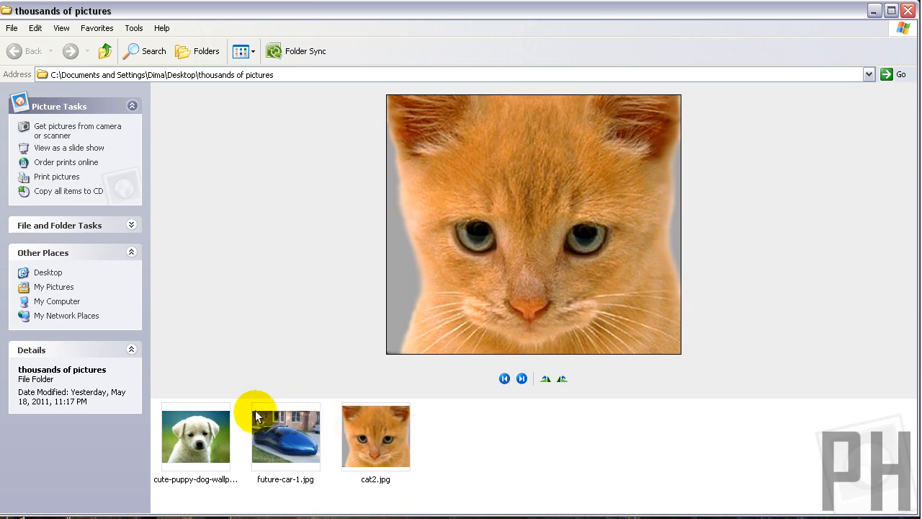
pyautogui.click(376, 436)
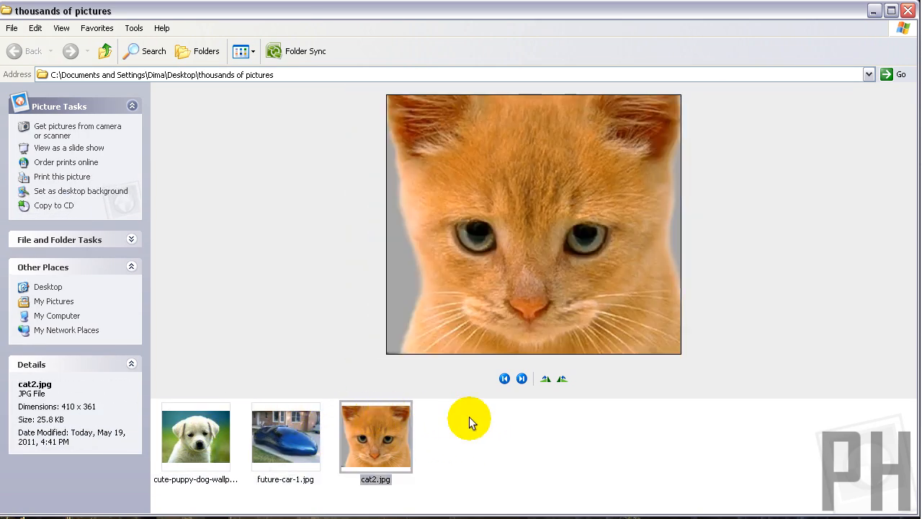
pyautogui.click(479, 425)
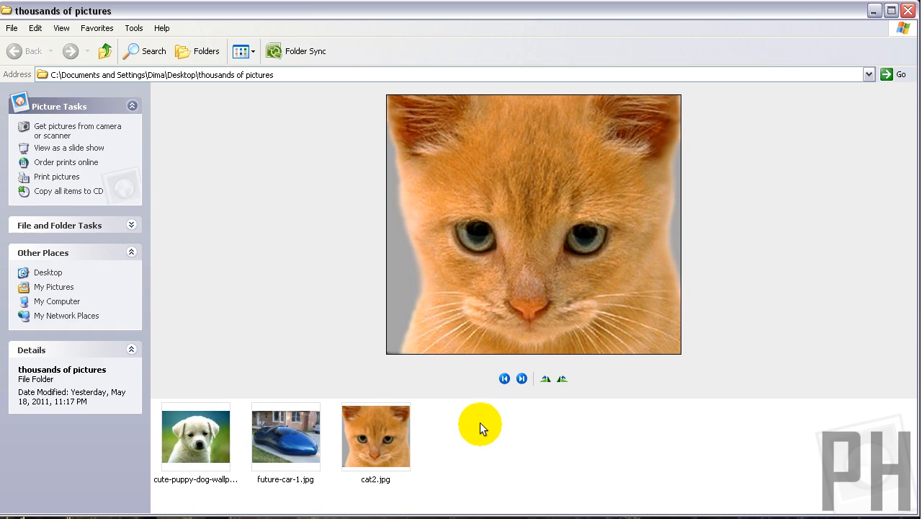
pyautogui.moveTo(505, 418)
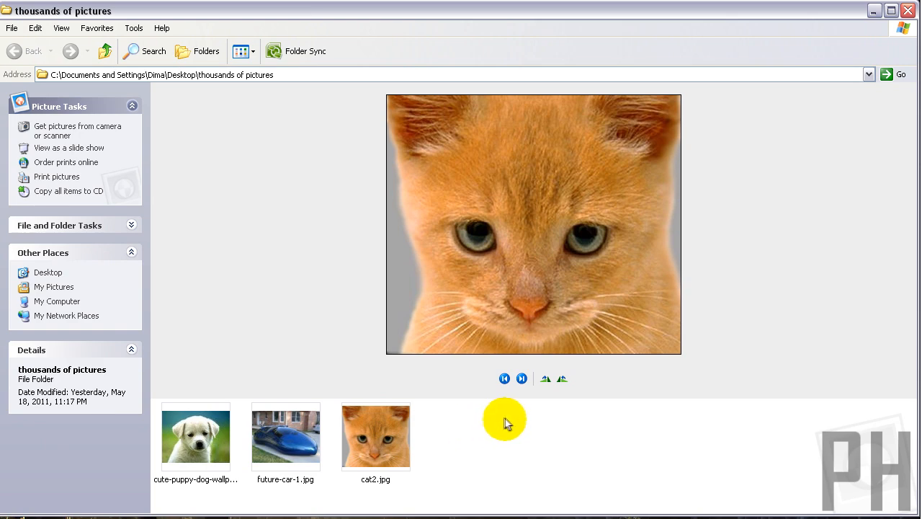
pyautogui.rightClick(195, 436)
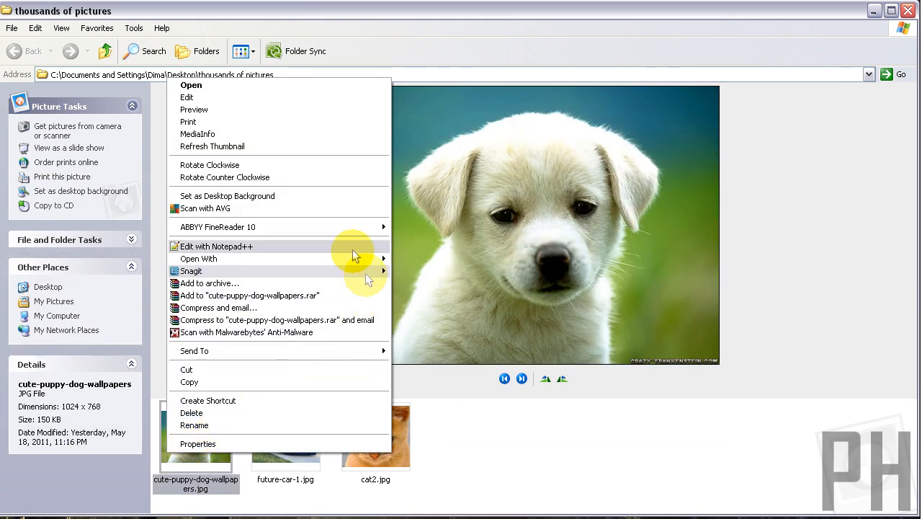
pyautogui.moveTo(216, 97)
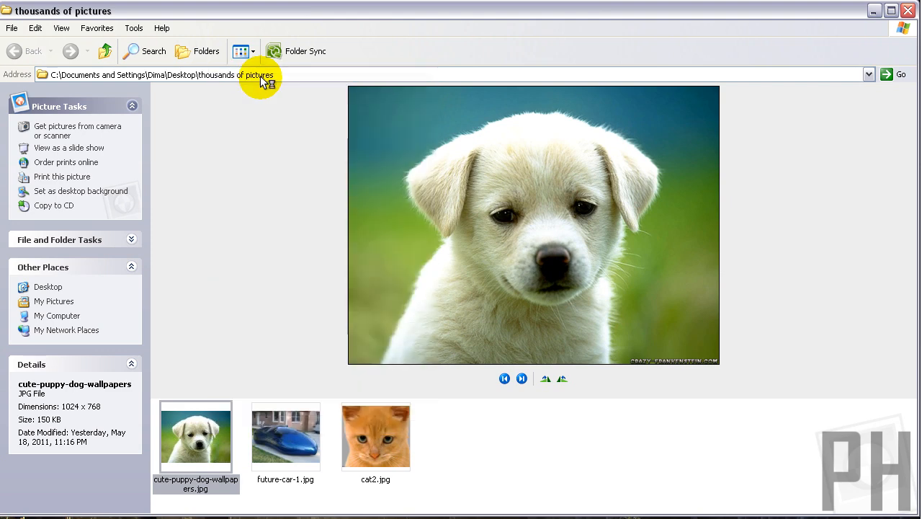
# - Open the puppy photo in Picture Manager and choose Documents compression, estimating 577 KB
pyautogui.doubleClick(196, 436)
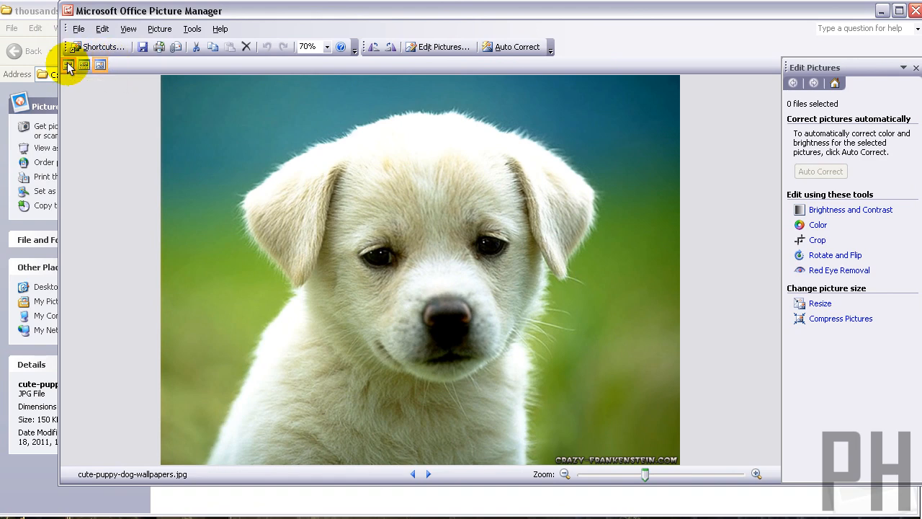
pyautogui.click(85, 65)
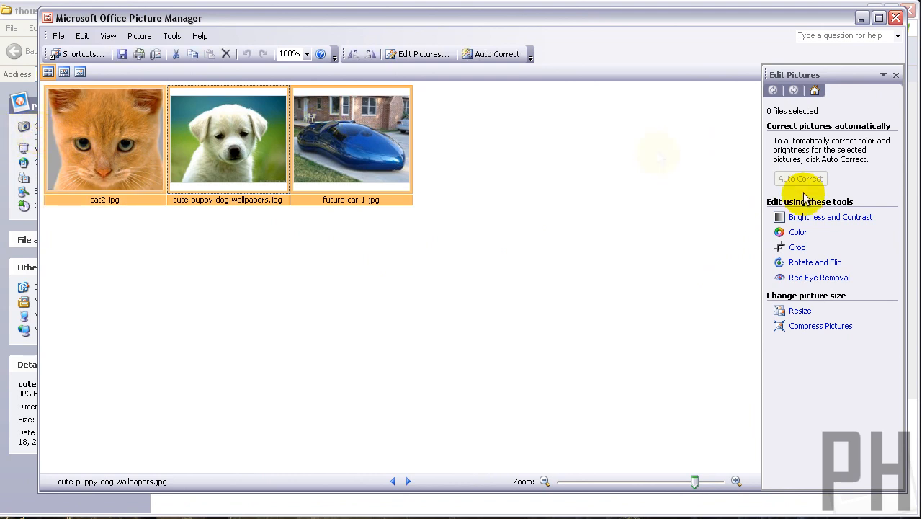
pyautogui.click(820, 325)
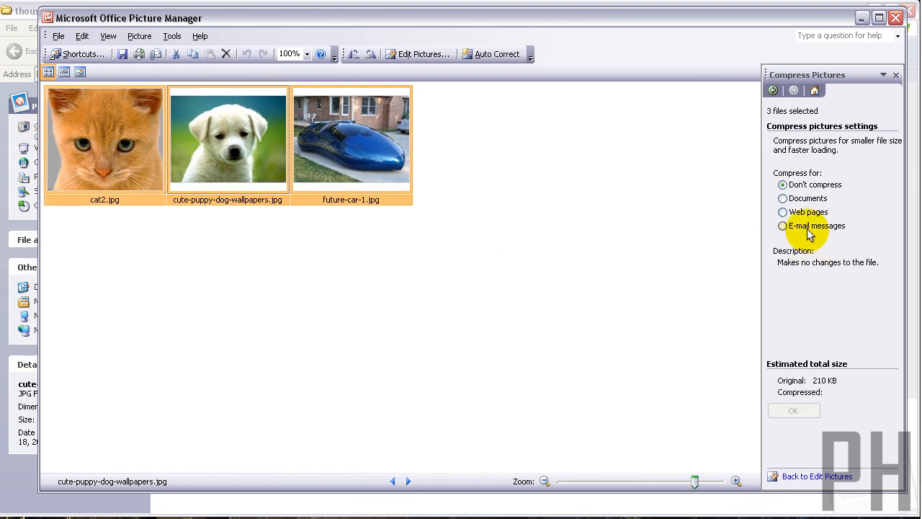
pyautogui.click(783, 198)
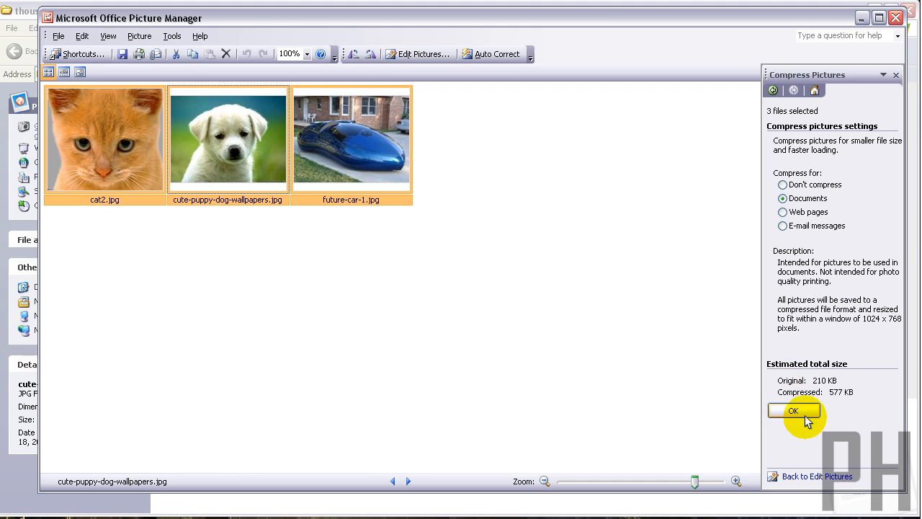
pyautogui.moveTo(802, 331)
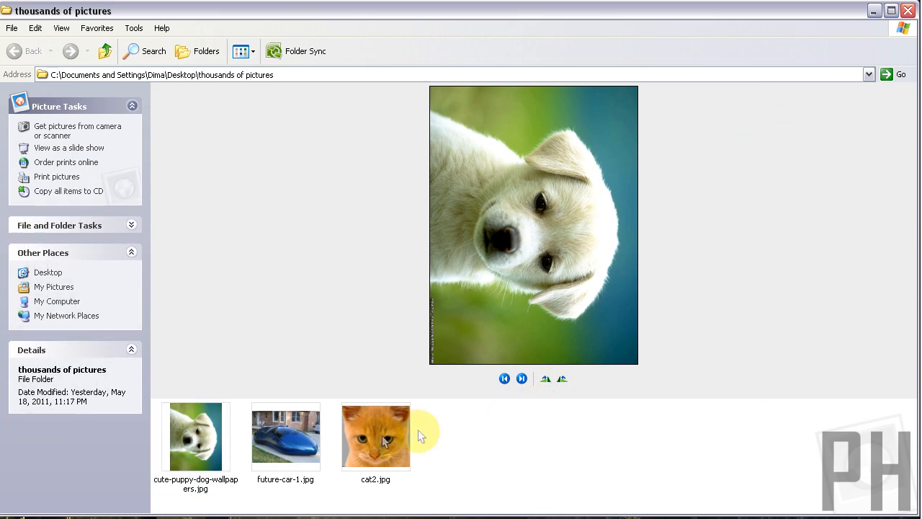
# - Rotate the puppy photo clockwise back upright and close Picture Manager
pyautogui.click(195, 436)
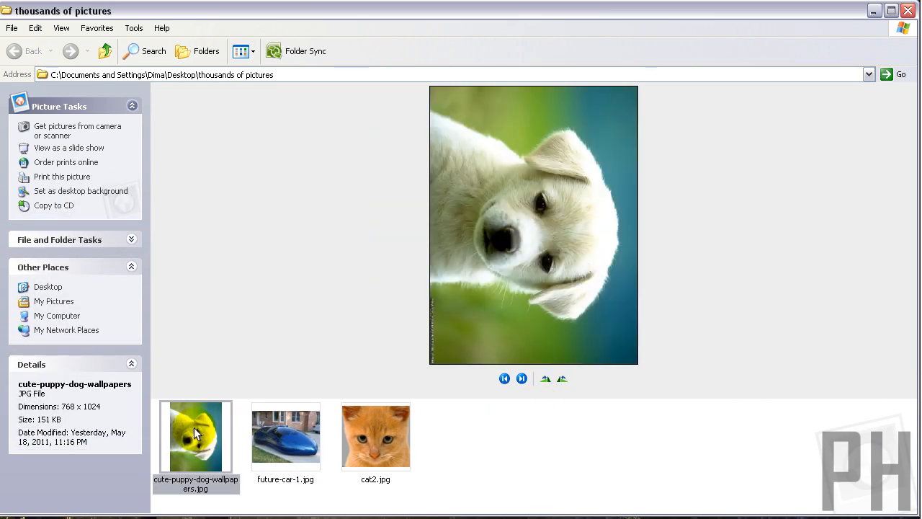
pyautogui.rightClick(195, 436)
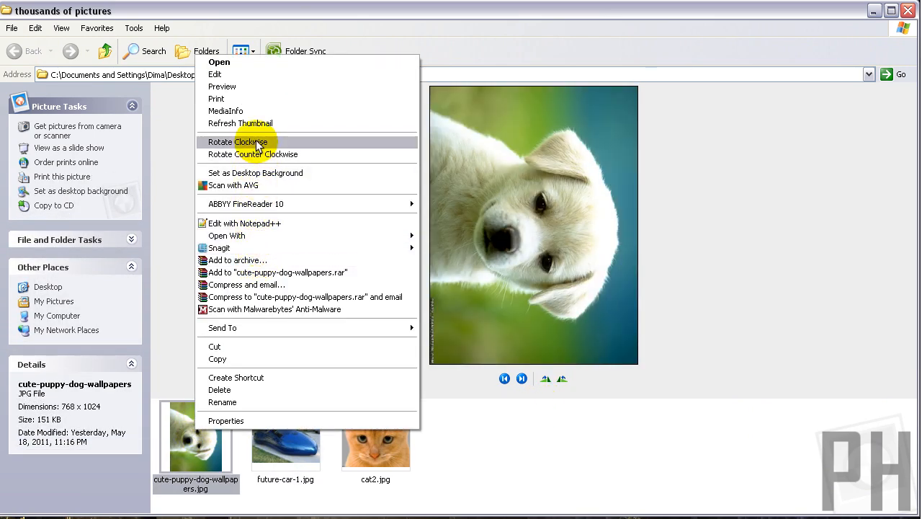
pyautogui.click(238, 142)
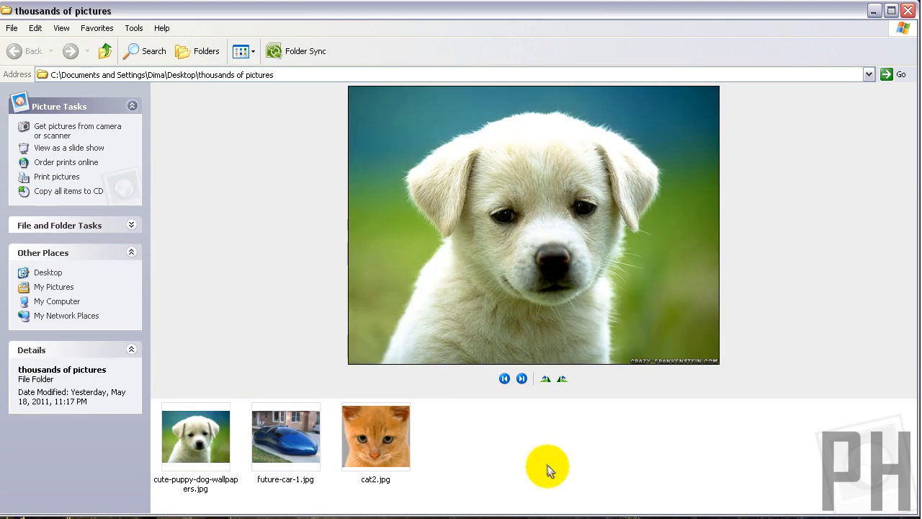
pyautogui.moveTo(503, 435)
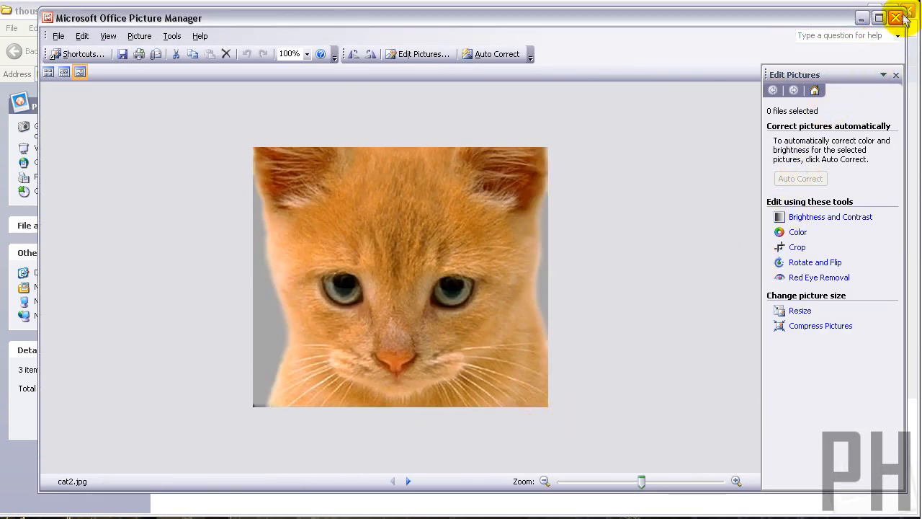
pyautogui.click(896, 18)
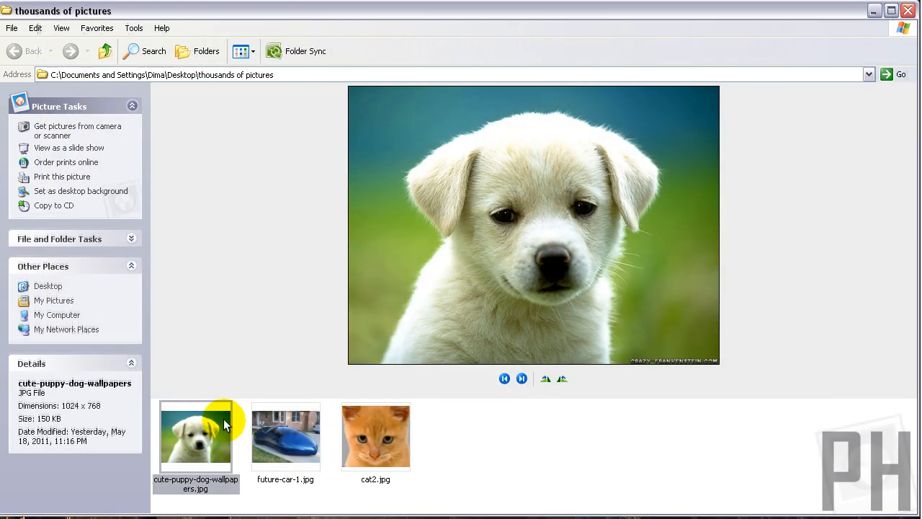
pyautogui.moveTo(321, 101)
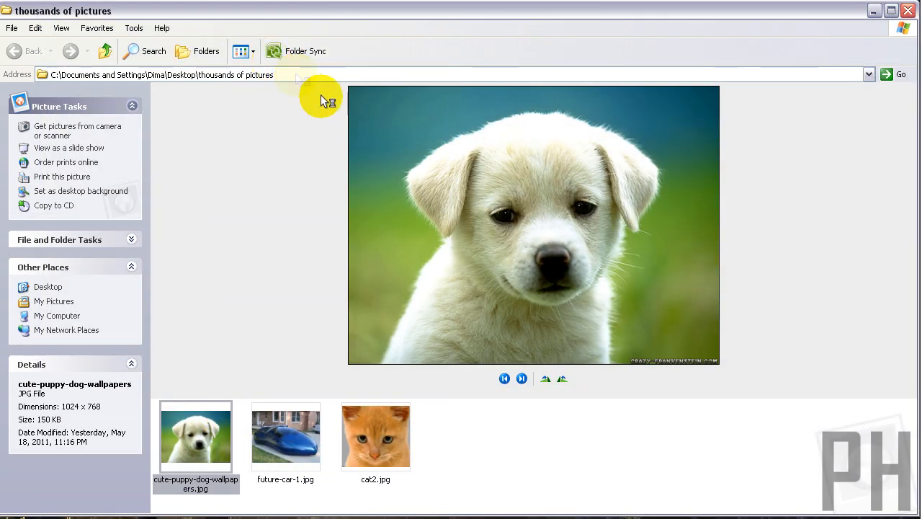
# - Reopen Picture Manager in Thumbnail view and rotate all three photos left
pyautogui.doubleClick(195, 435)
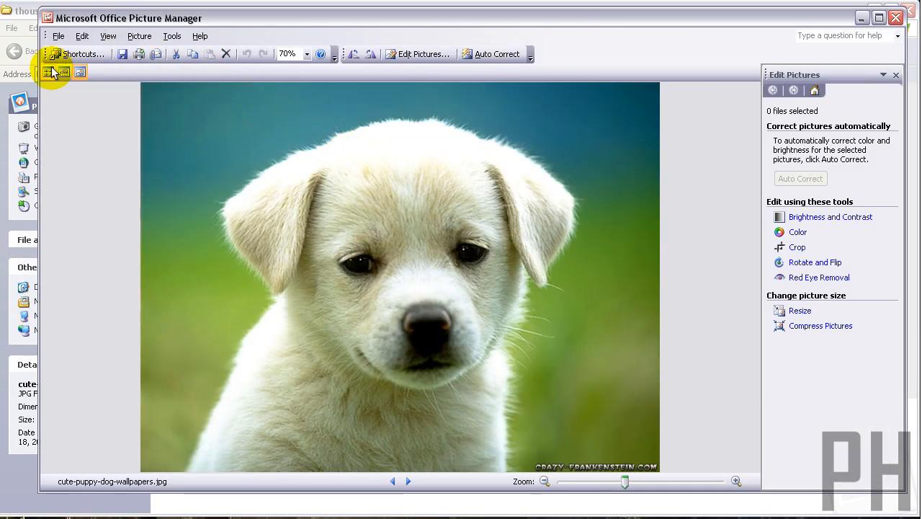
pyautogui.click(49, 71)
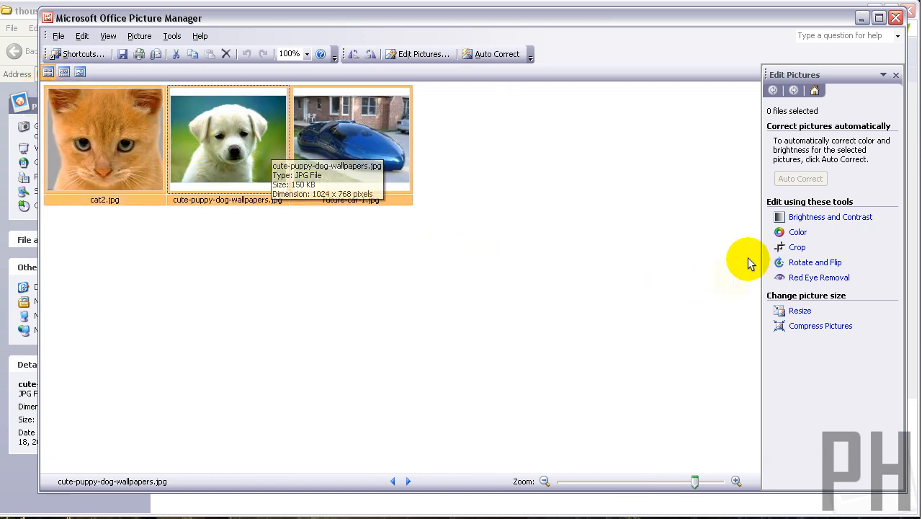
pyautogui.click(815, 262)
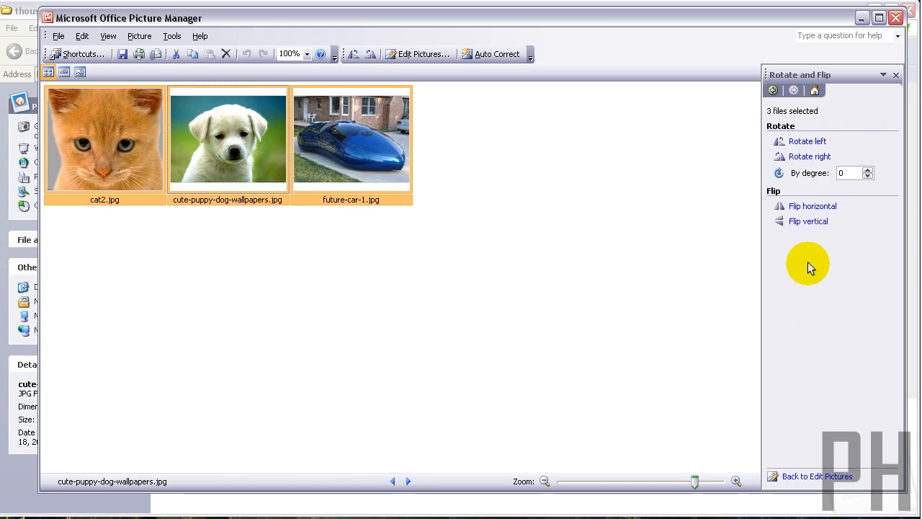
pyautogui.click(807, 141)
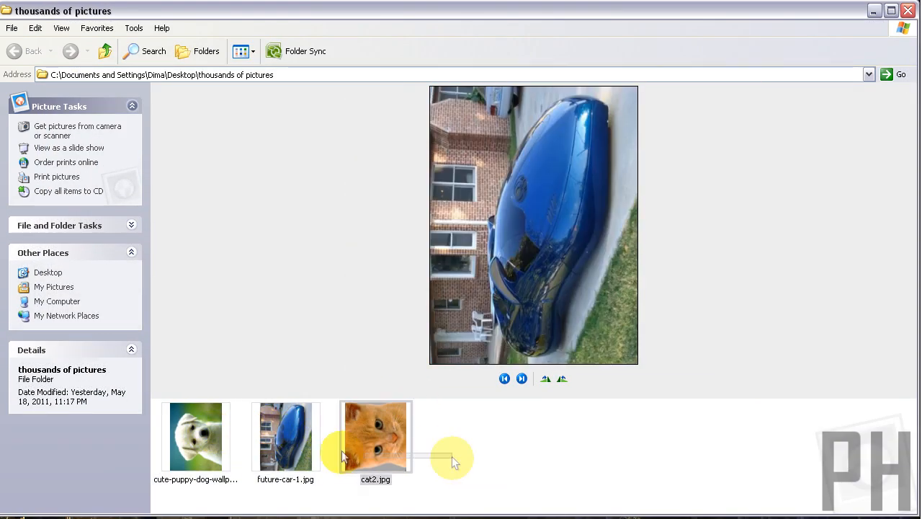
pyautogui.rightClick(195, 436)
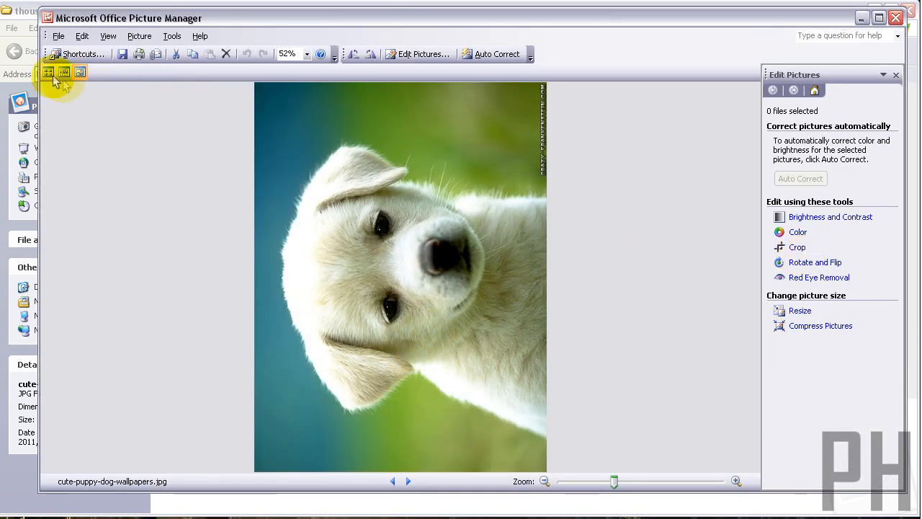
# - Show the three rotated photos as thumbnails in Picture Manager
pyautogui.click(48, 72)
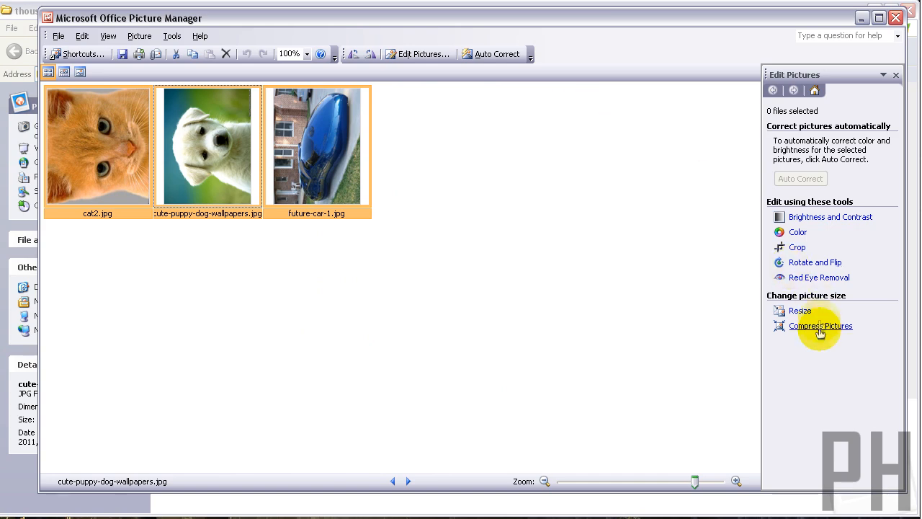
pyautogui.moveTo(798, 247)
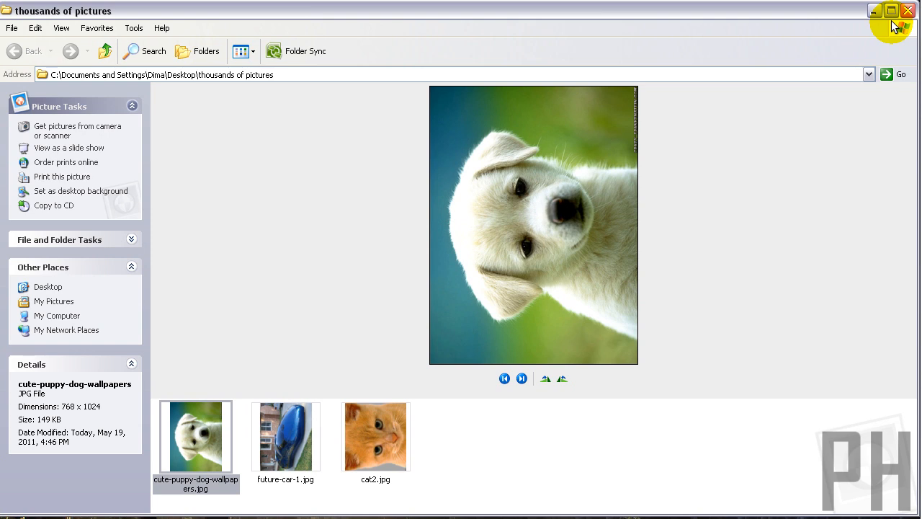
pyautogui.moveTo(850, 136)
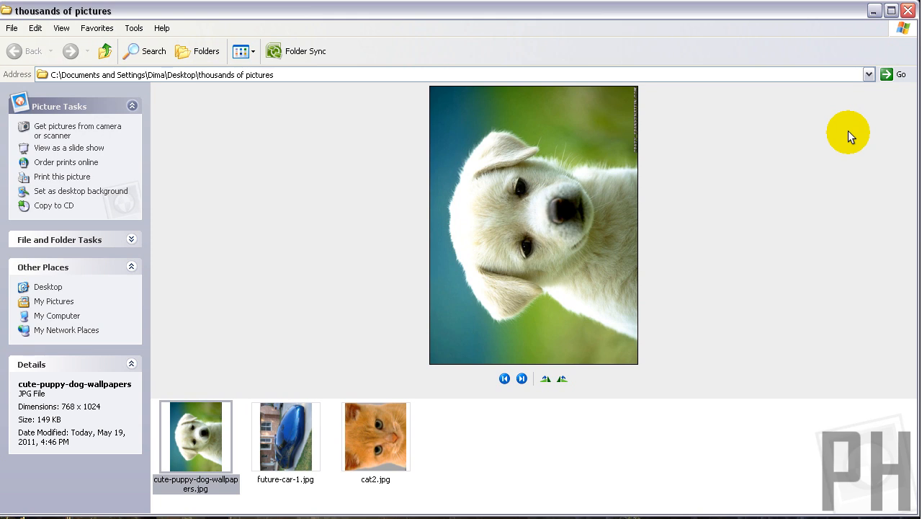
pyautogui.moveTo(710, 310)
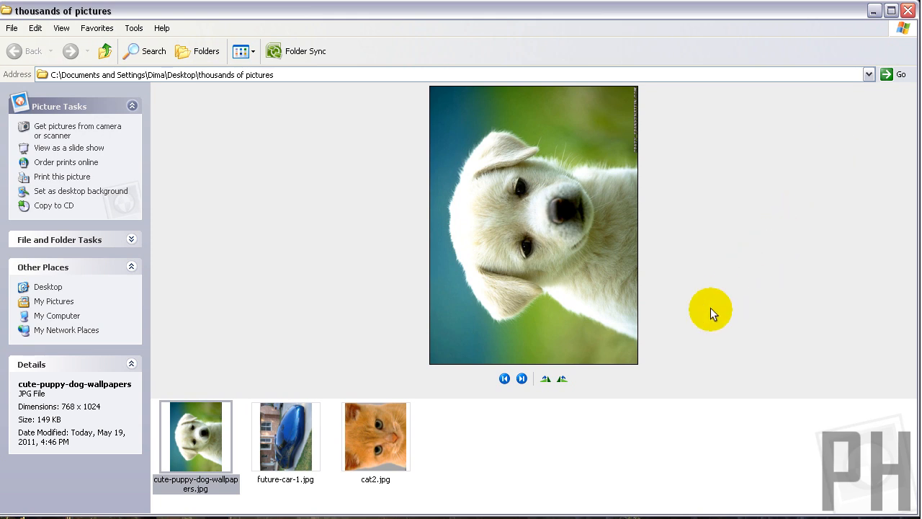
pyautogui.moveTo(699, 317)
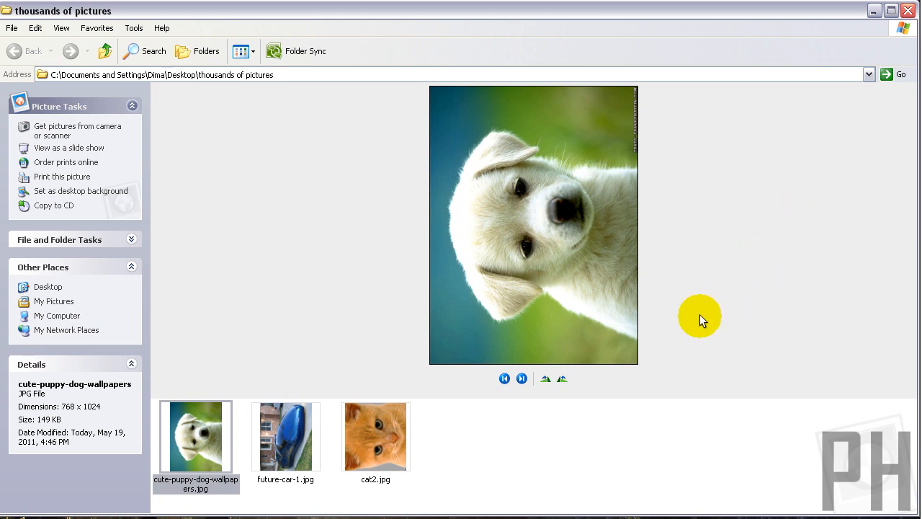
pyautogui.rightClick(289, 436)
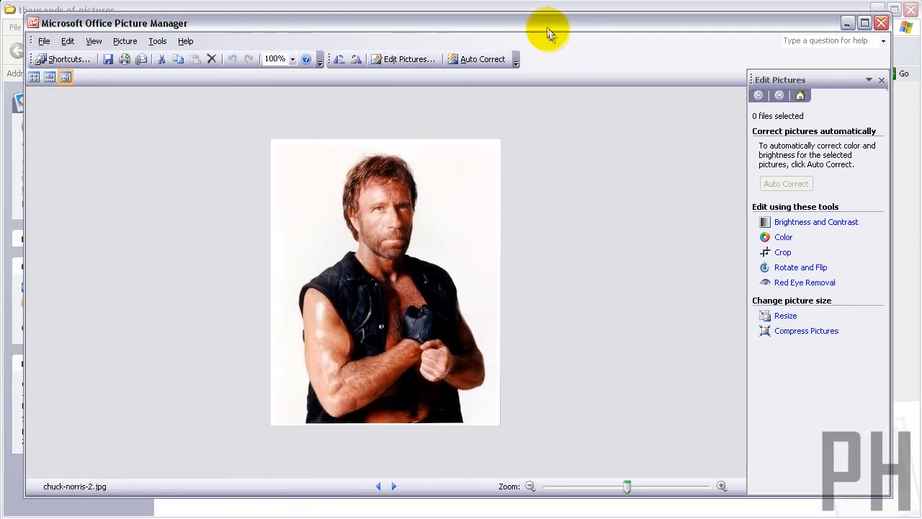
# - Apply Documents compression to chuck-norris-2.jpg and confirm with OK
pyautogui.click(807, 331)
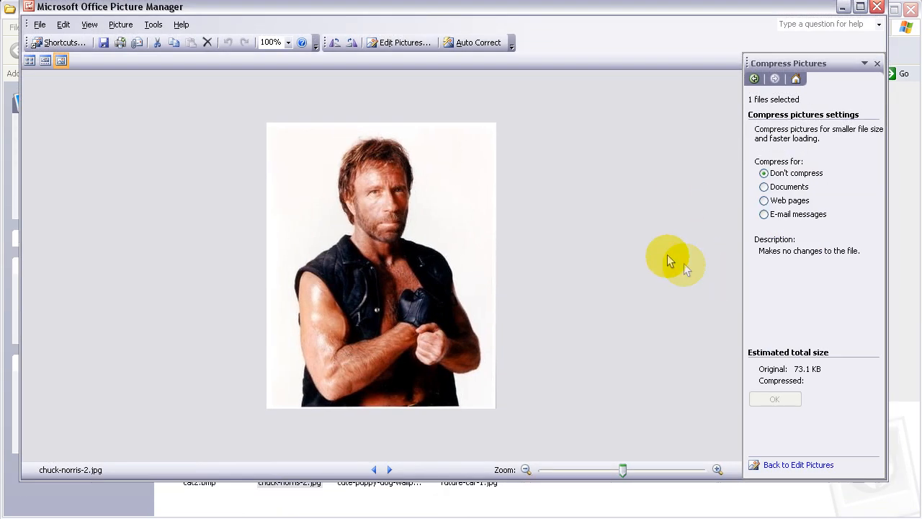
pyautogui.click(764, 187)
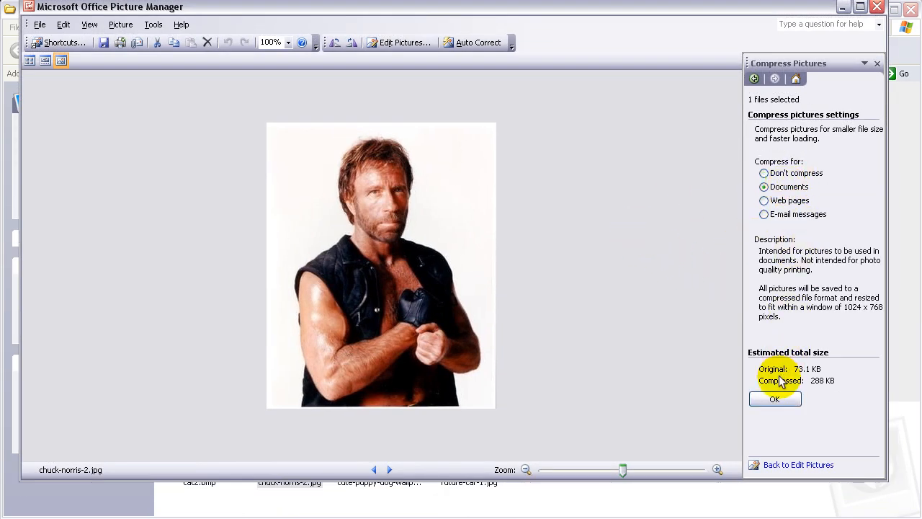
pyautogui.moveTo(775, 399)
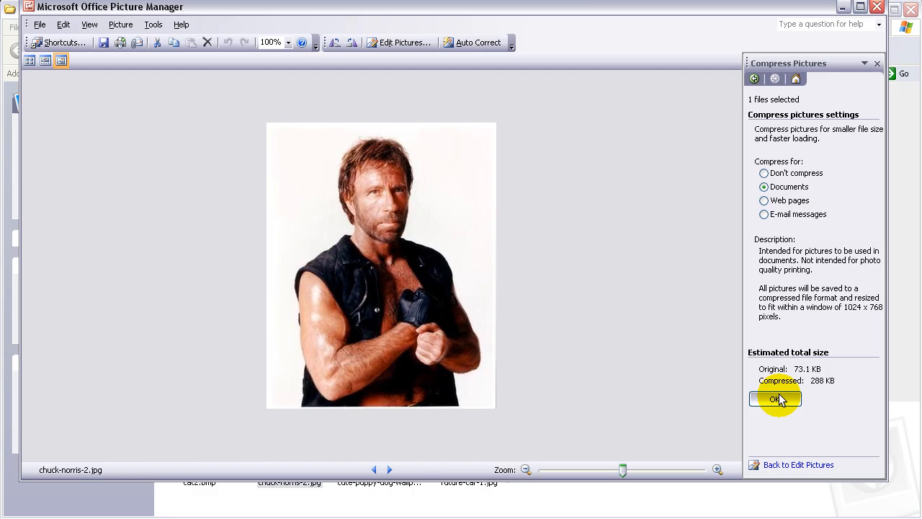
pyautogui.click(775, 399)
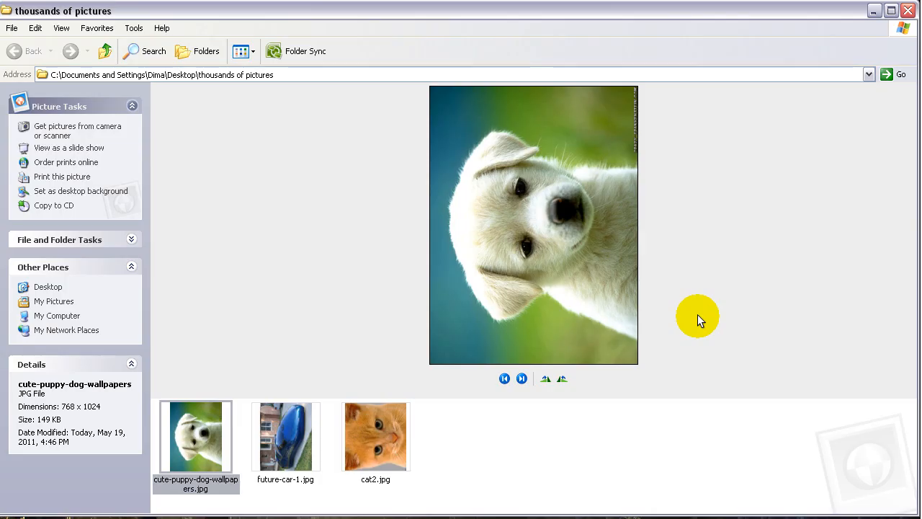
pyautogui.moveTo(753, 354)
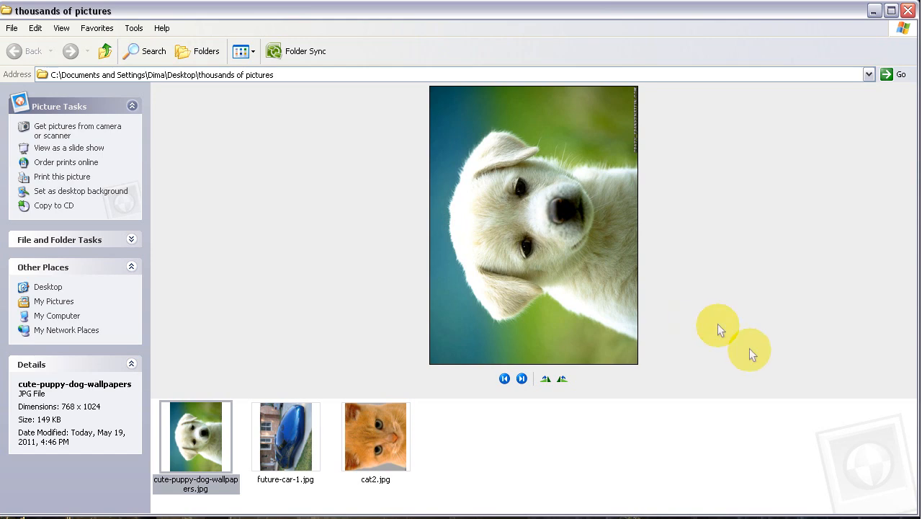